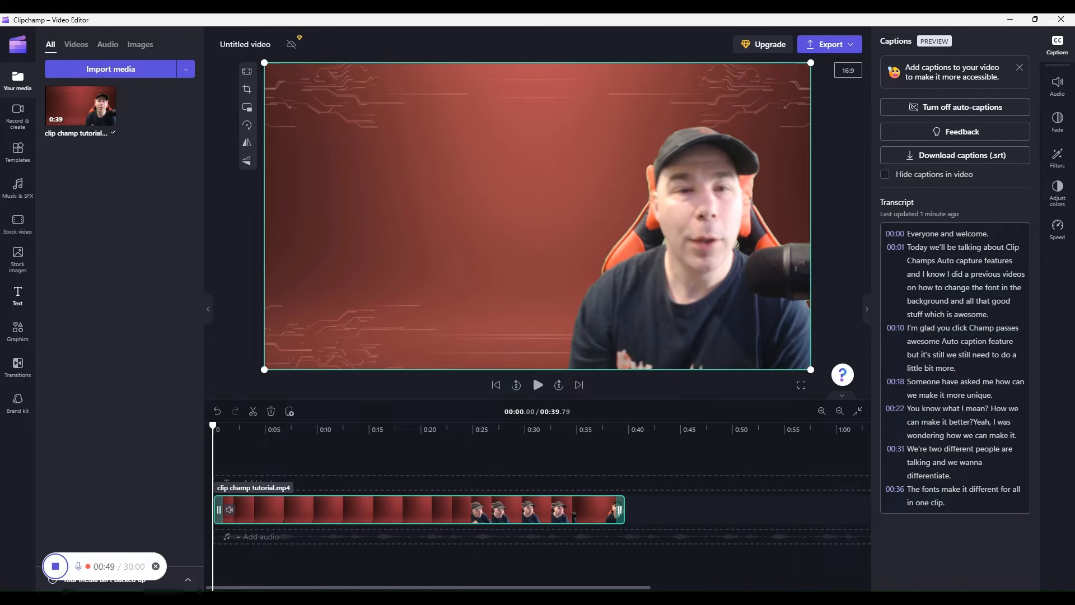
Add the plain Subtitle title from the Text collection to the start of the timeline.
click(17, 294)
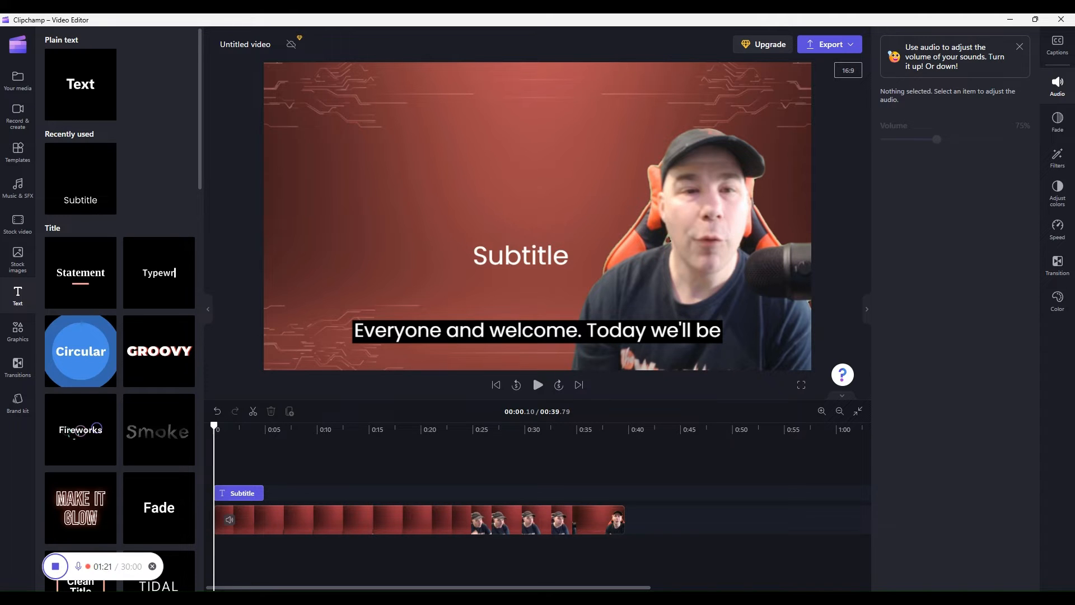
Replace the Subtitle clip's text with 'Hello and welcome. Today we'll be'.
click(521, 255)
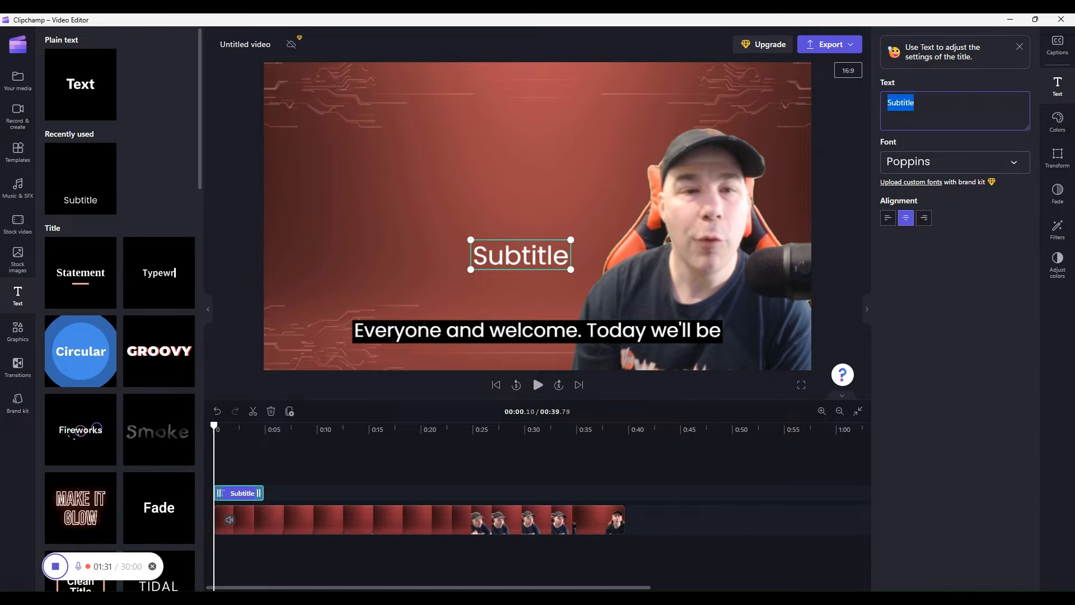
text(Everyone and welcome)
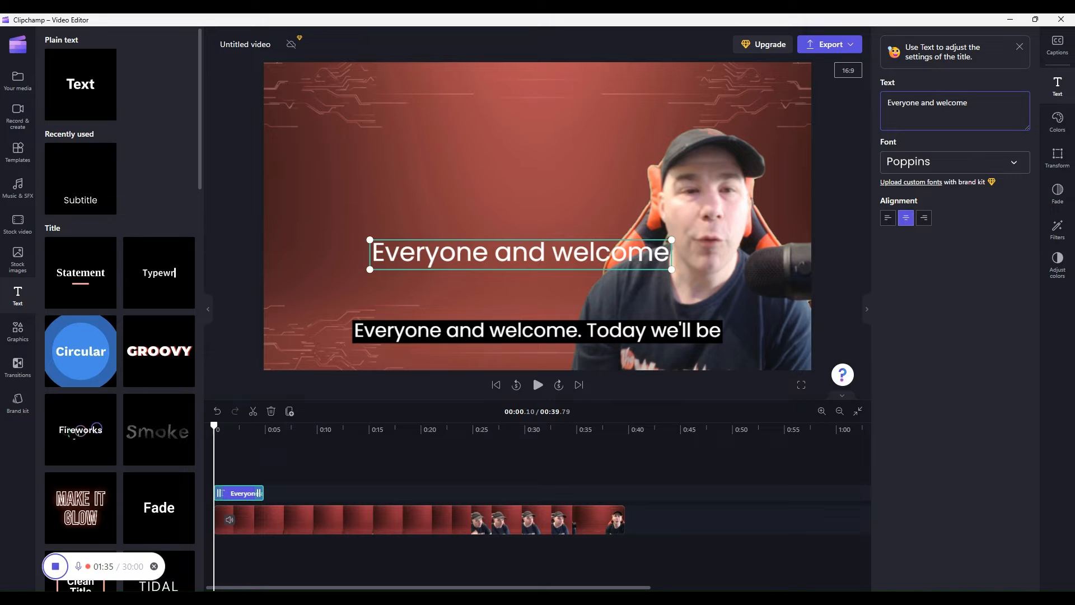
text(Everyone)
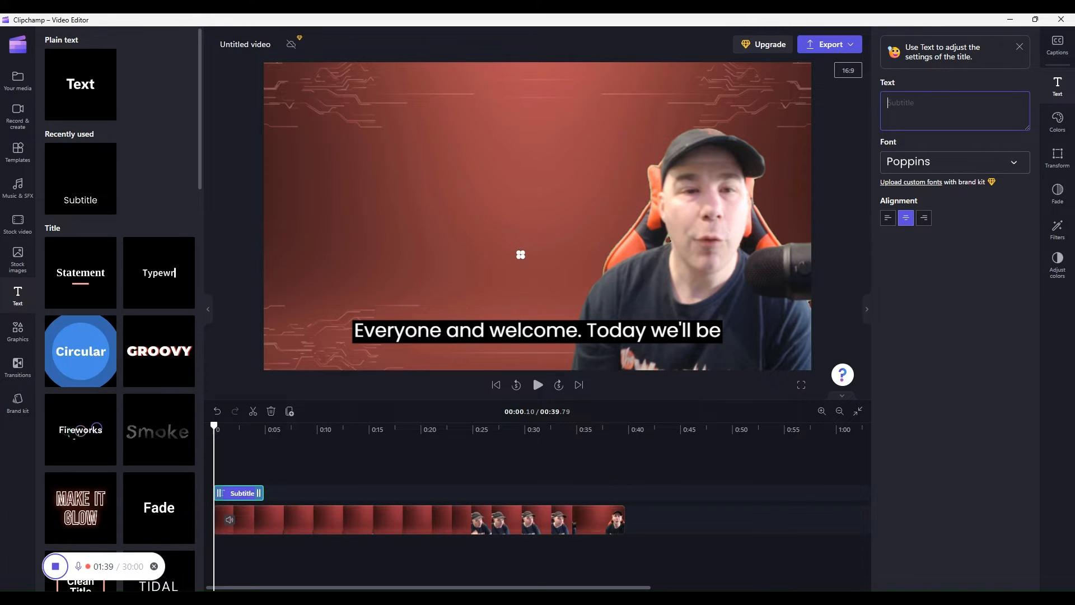
text(Hello and)
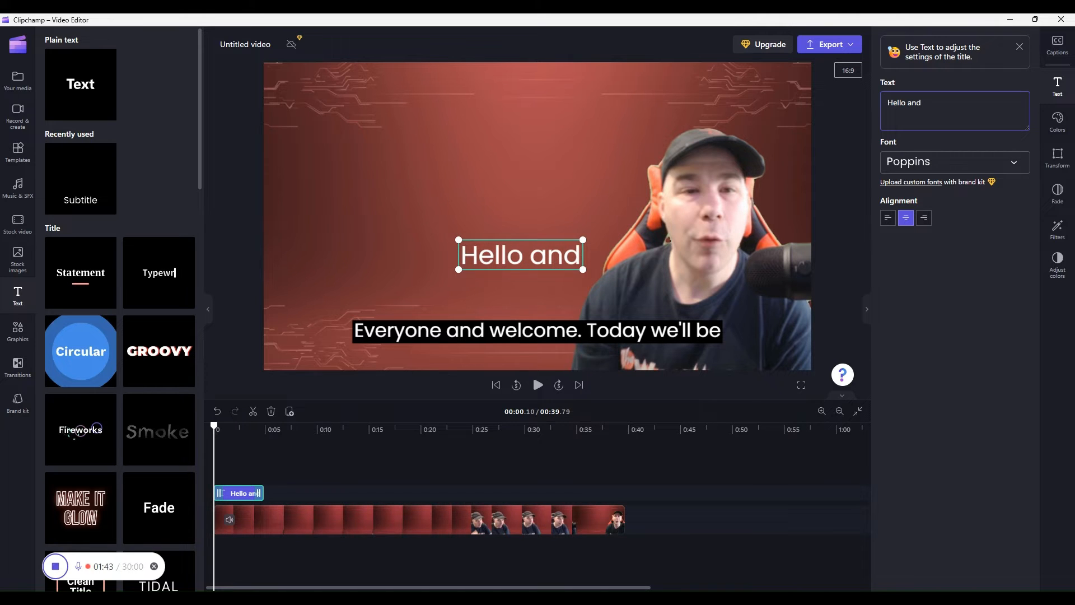
text(welcome.)
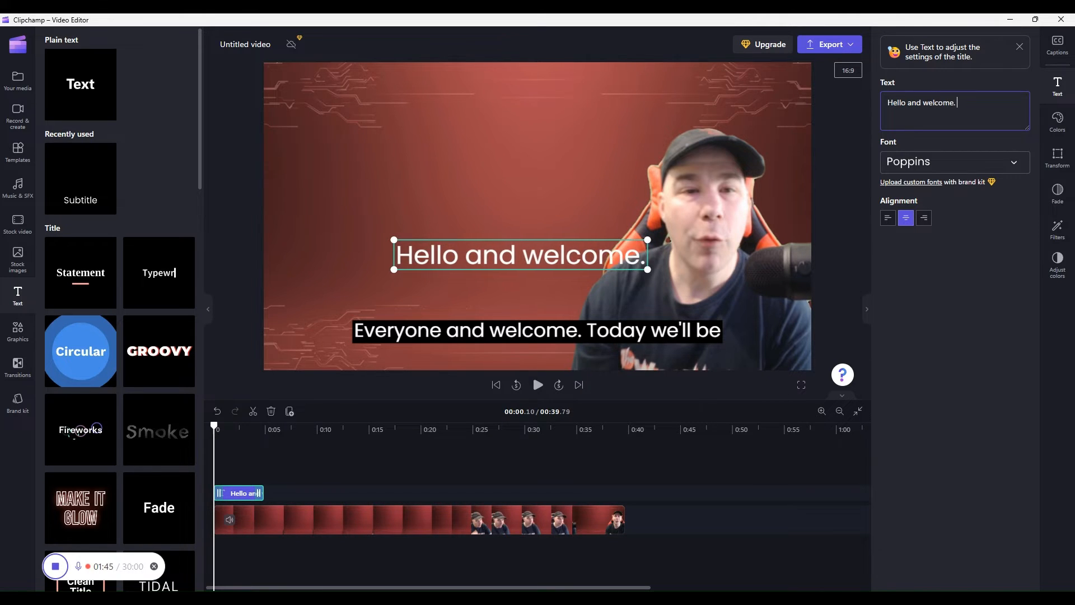
text(Today we'll be)
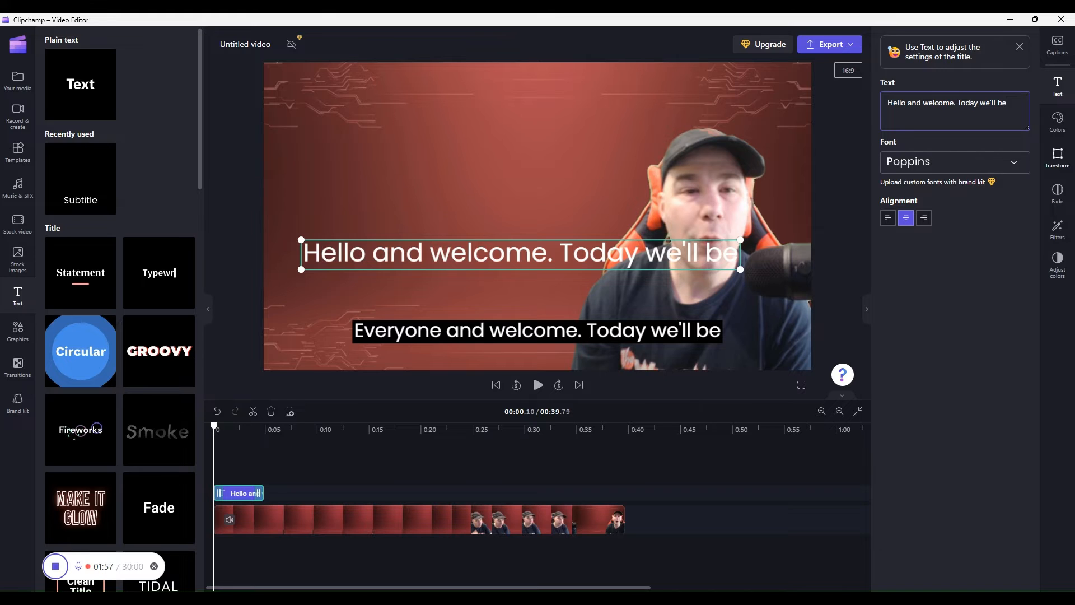
Shrink the welcome text, move it lower right above the captions, and split the clip near 0:01.5.
click(1056, 154)
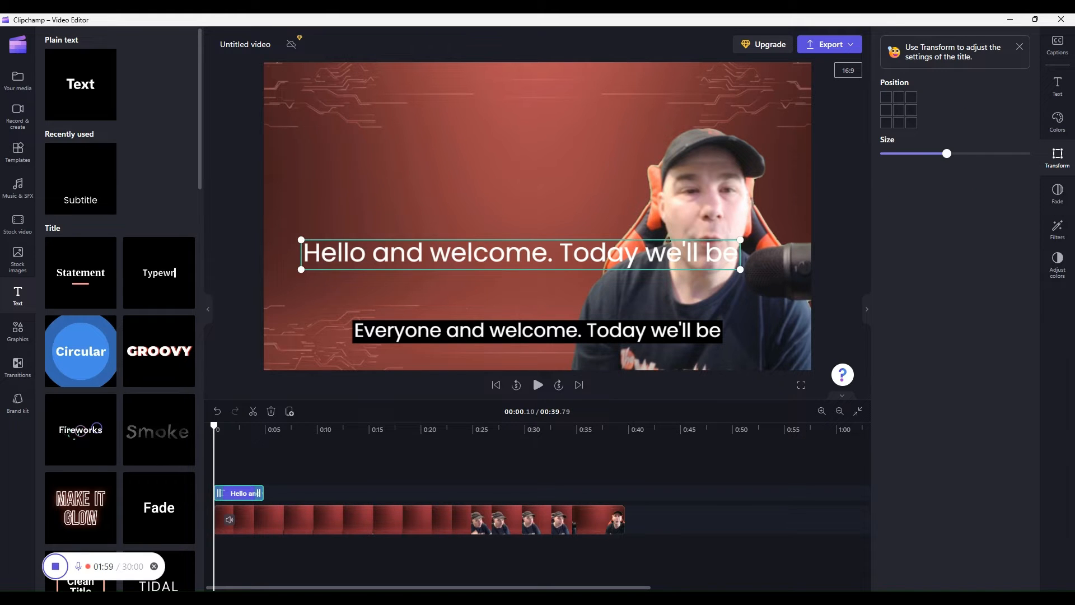
drag(947, 154, 905, 153)
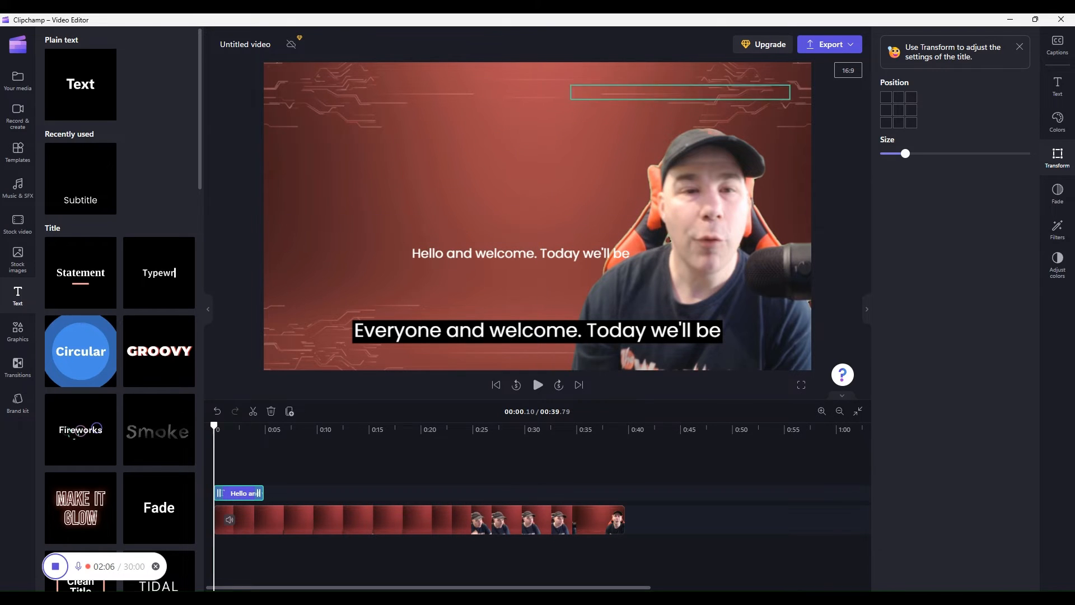
drag(679, 93, 698, 307)
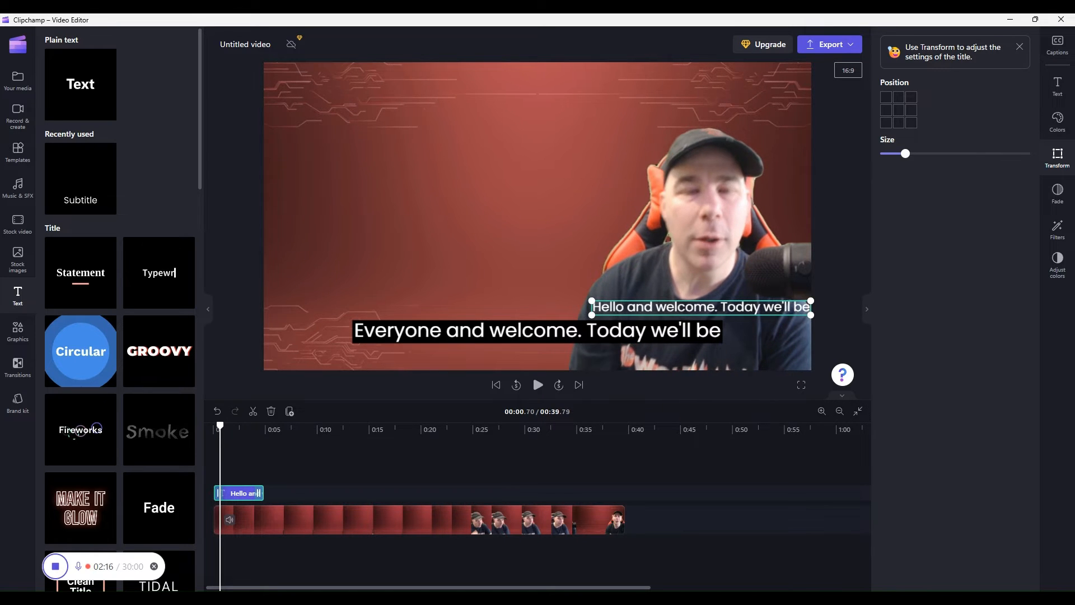
click(537, 384)
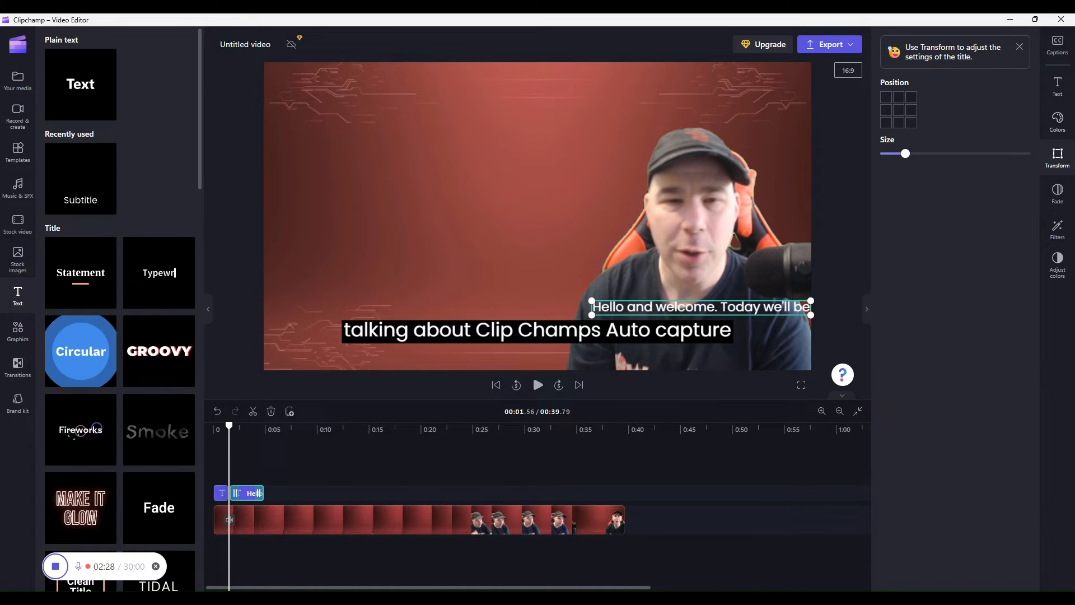
Replace the second text clip's contents with 'talking about ClipChamps auto capture'.
click(1056, 85)
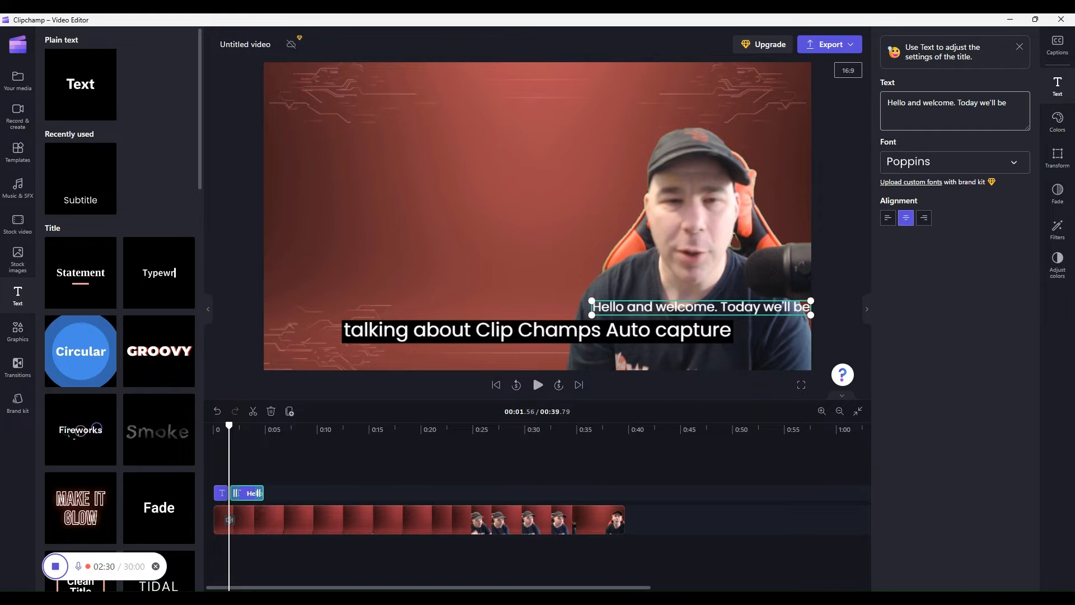
triple_click(954, 103)
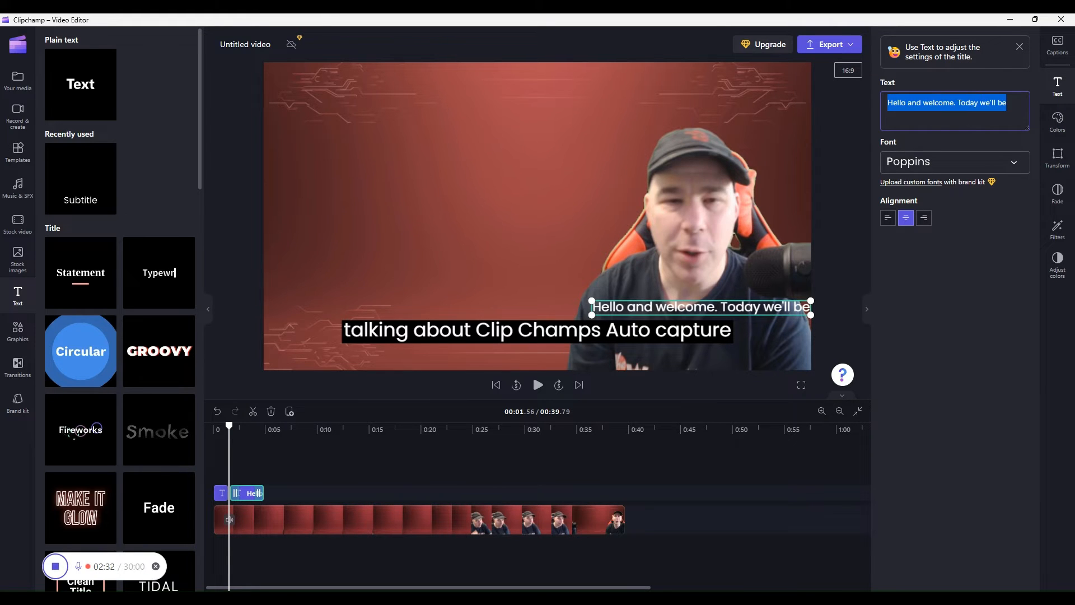
text(talking)
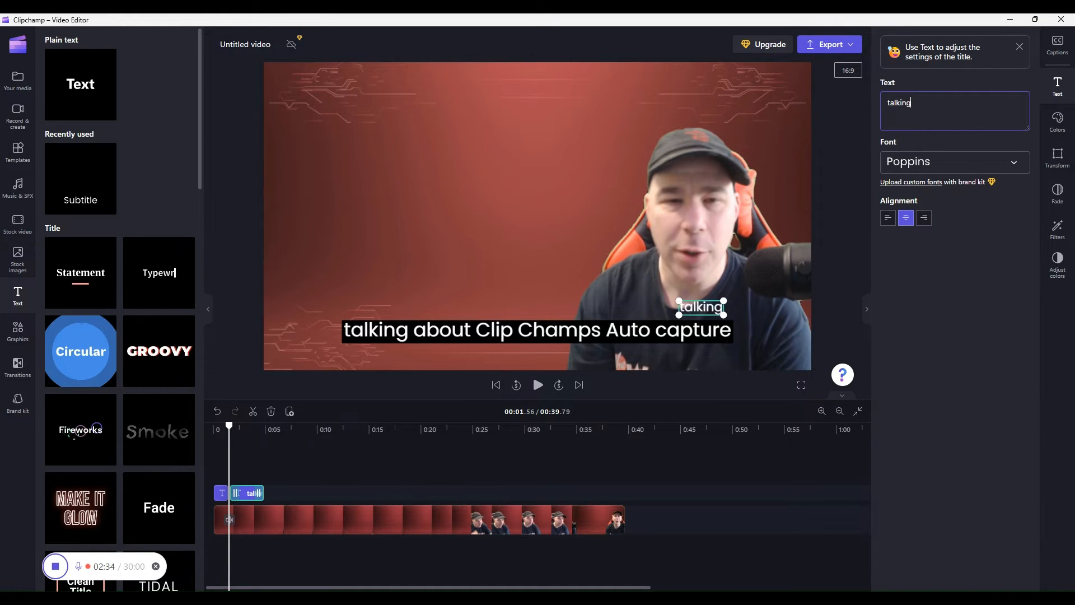
text(about c)
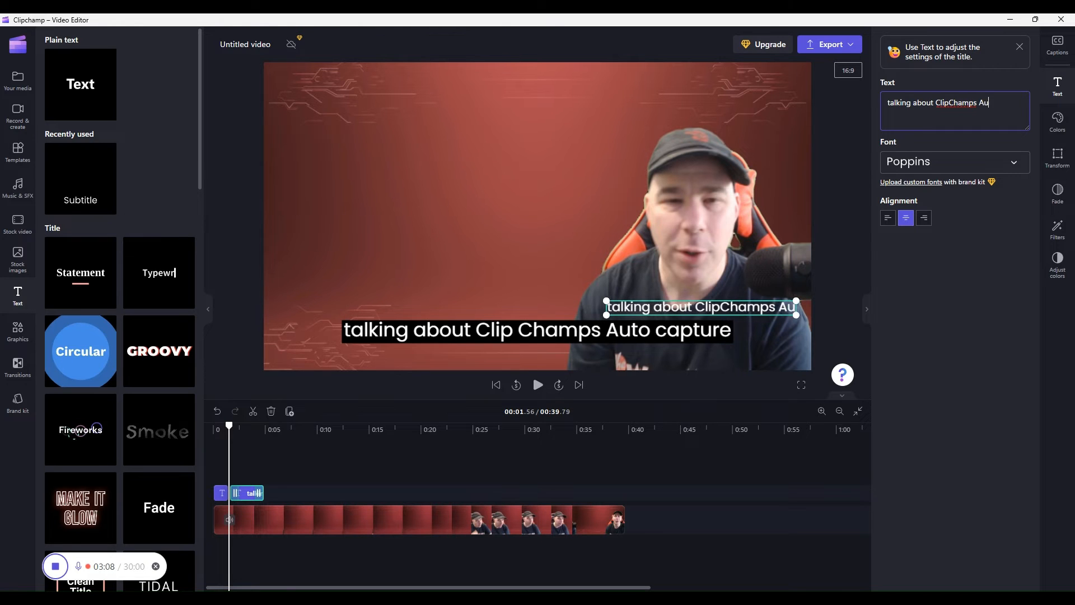
key(Backspace)
text(auto capture)
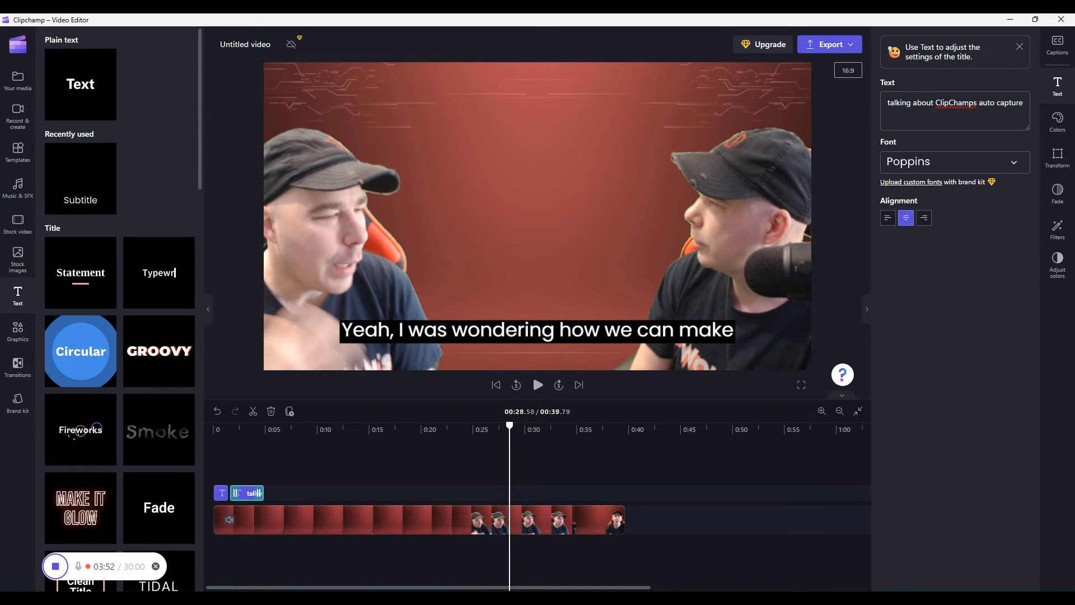
mouse_move(80, 176)
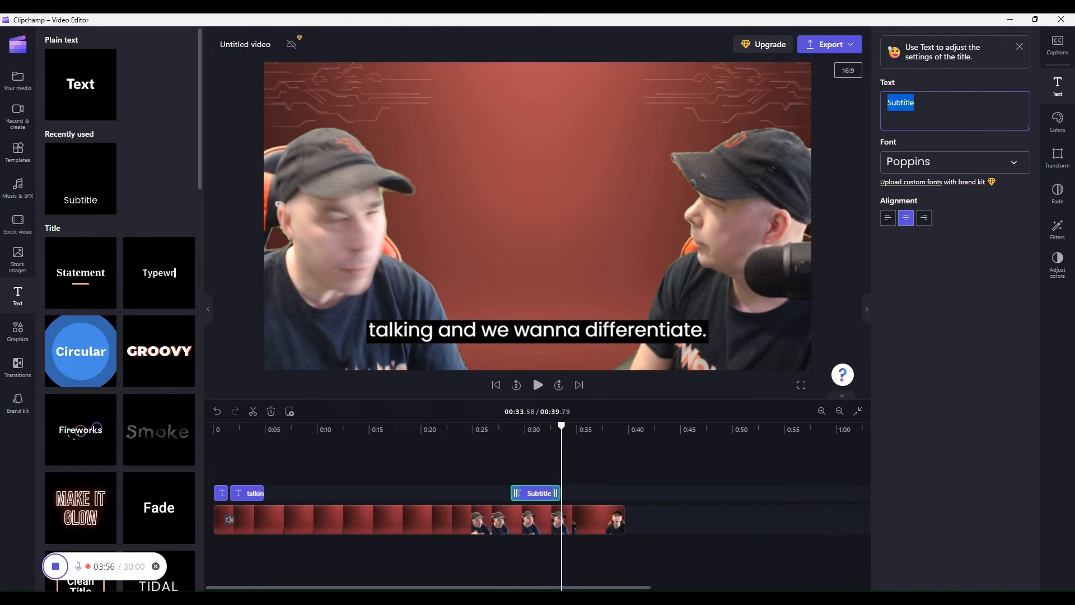
Set the font to Krona One and enter 'Talking and we wanna differentiate.'.
click(953, 162)
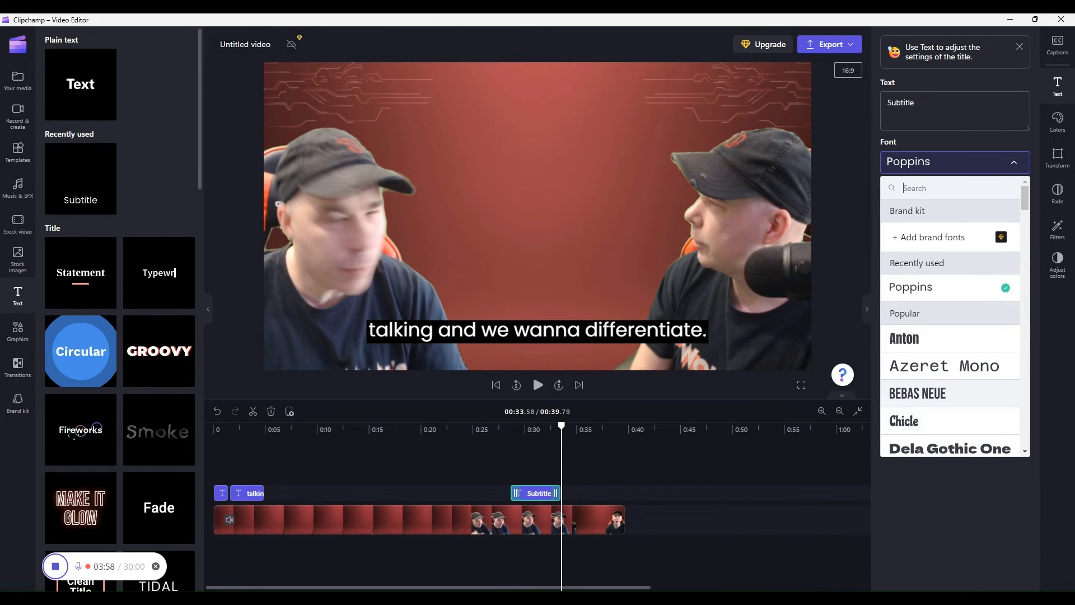
scroll(down, 3)
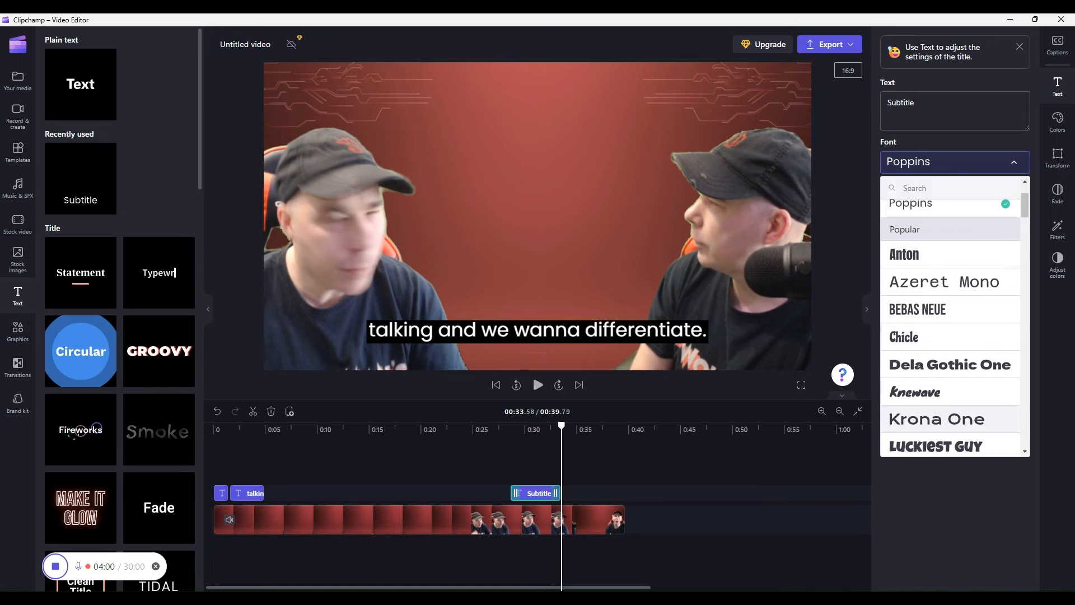
click(936, 419)
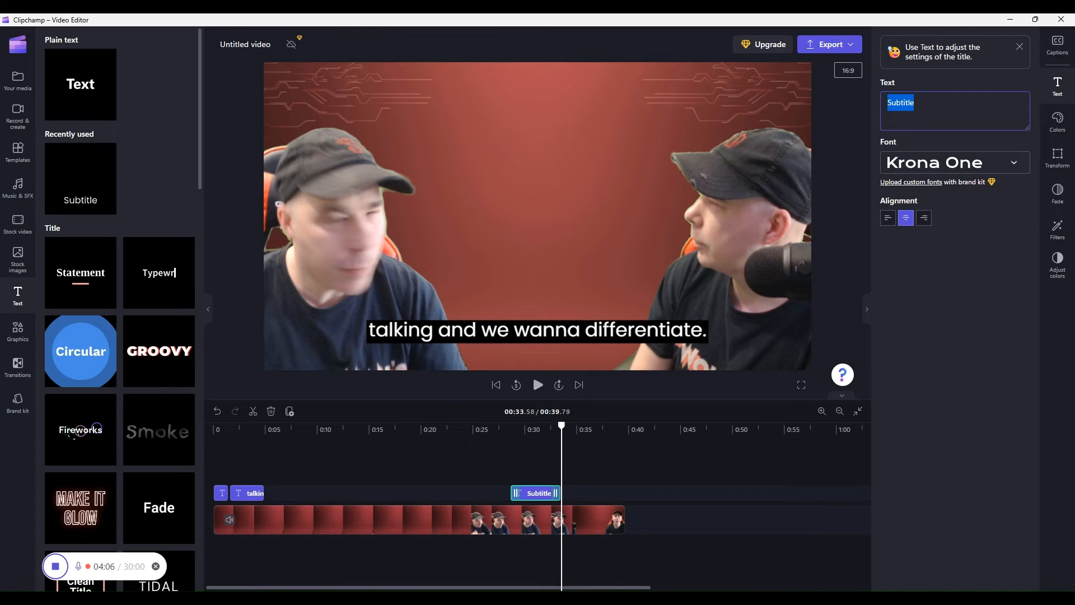
text(Talking and we wanna di)
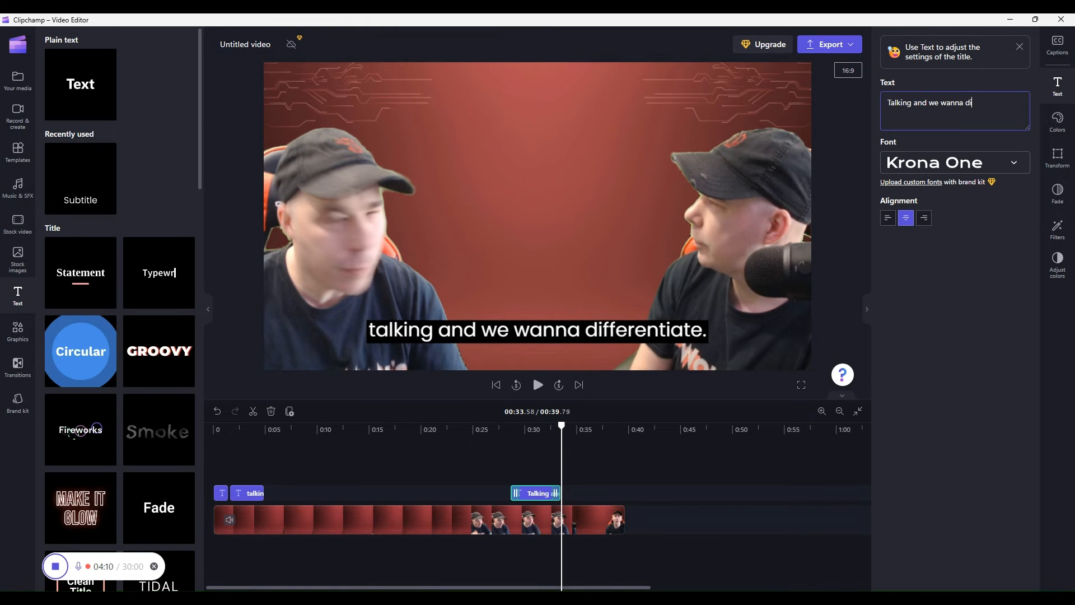
text(fferentiate)
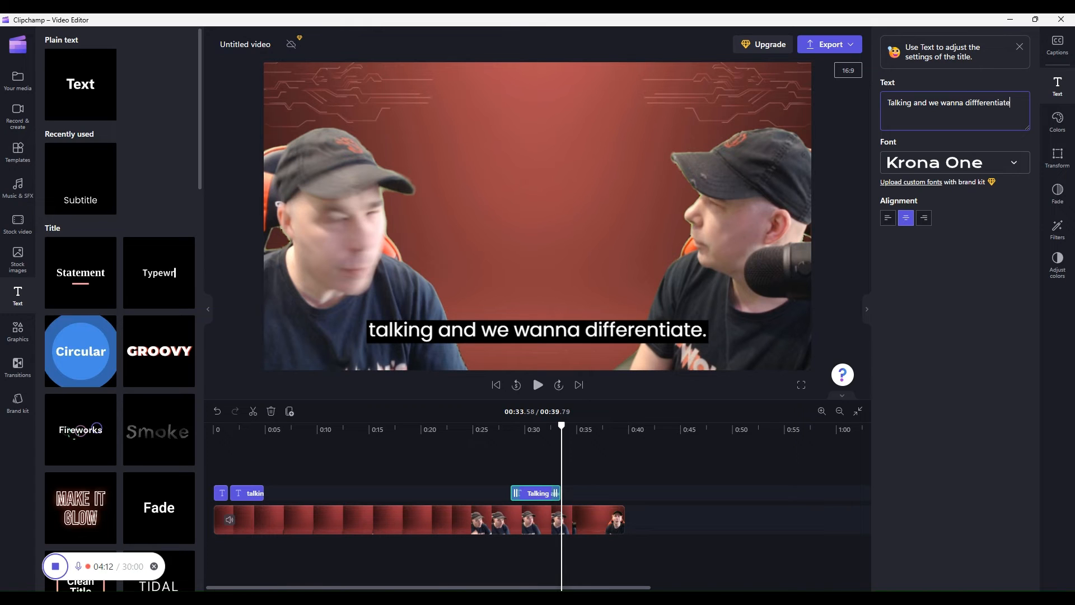
text(.)
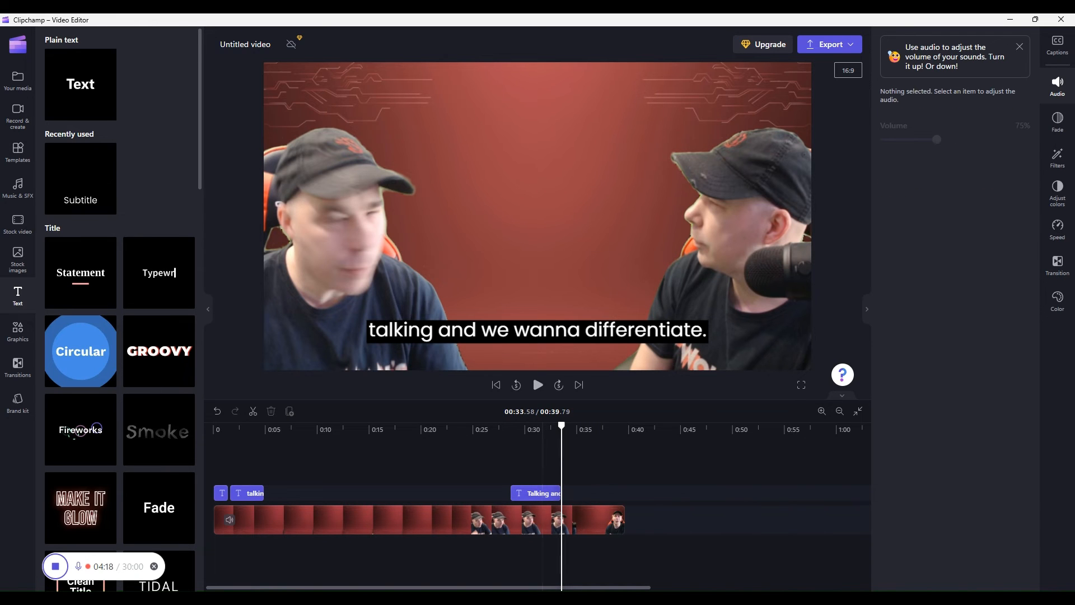
Shrink the Krona One line to fit lower left in frame and show the captions transcript.
click(546, 493)
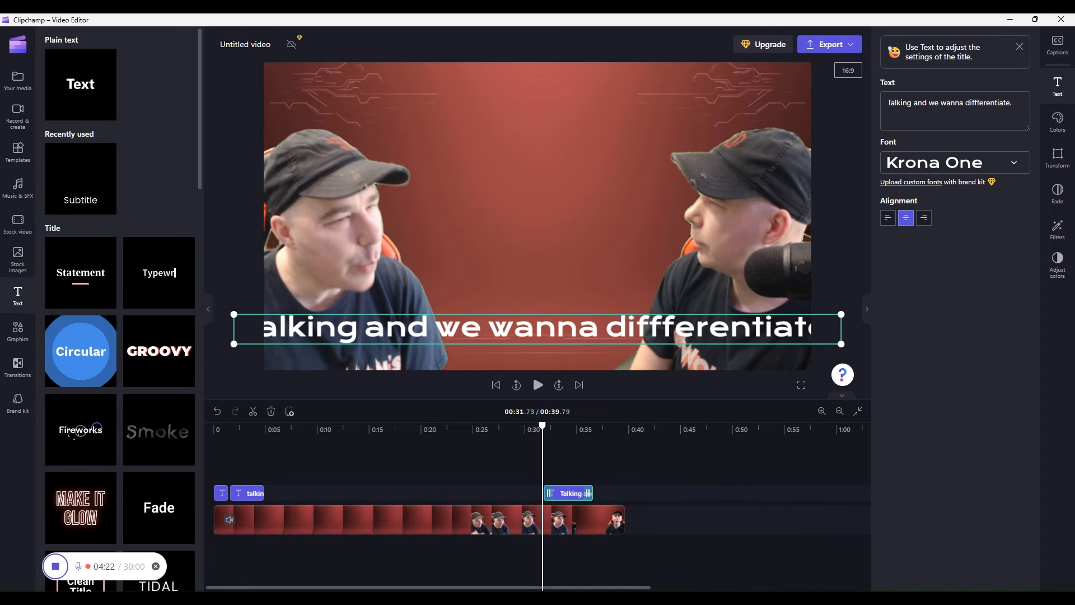
drag(537, 327, 537, 268)
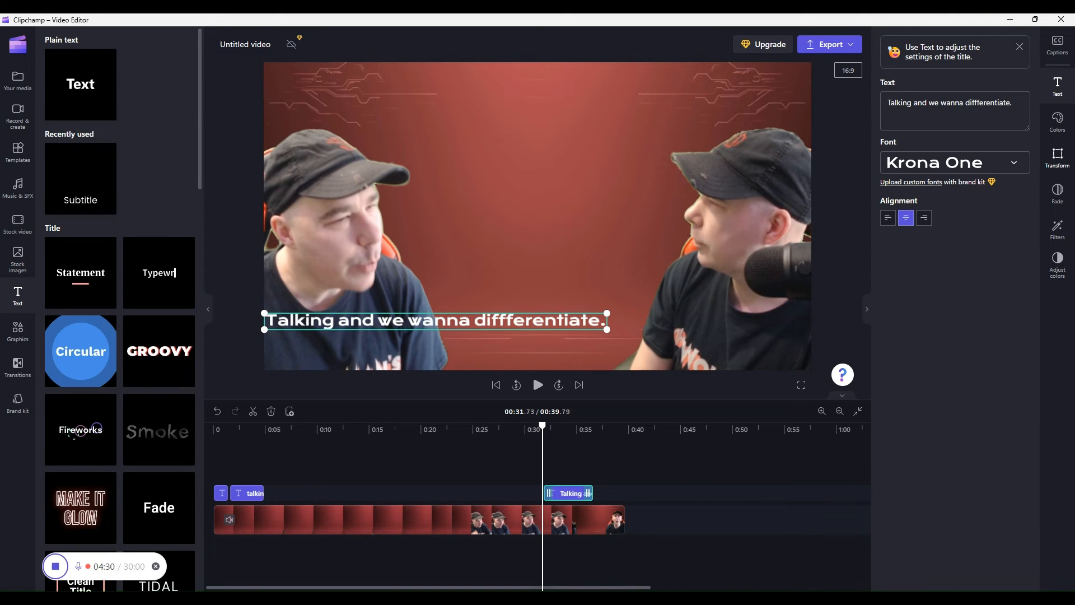
click(1056, 154)
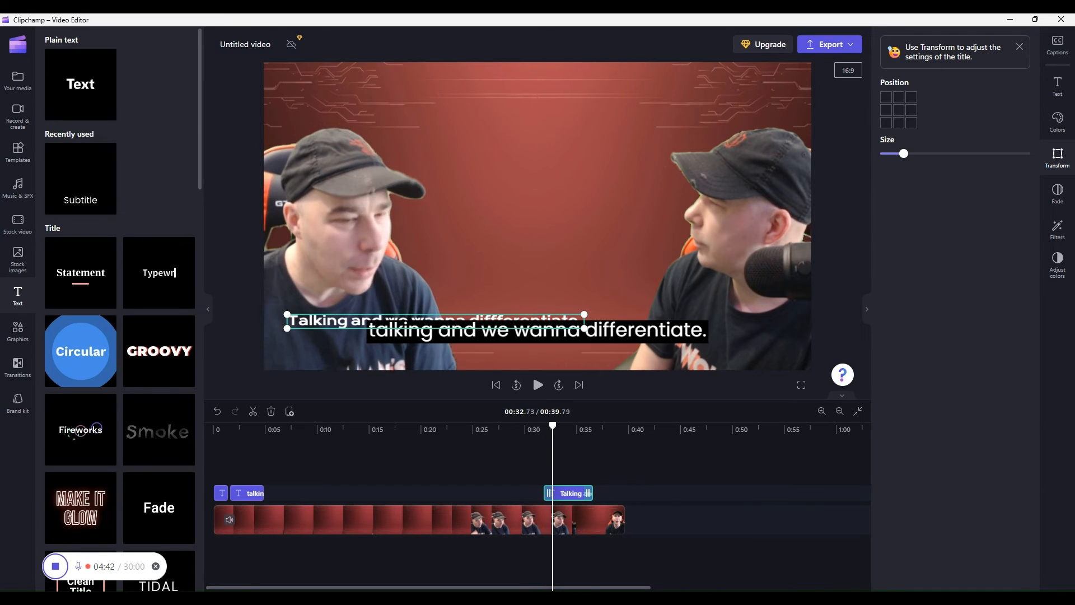
click(1056, 43)
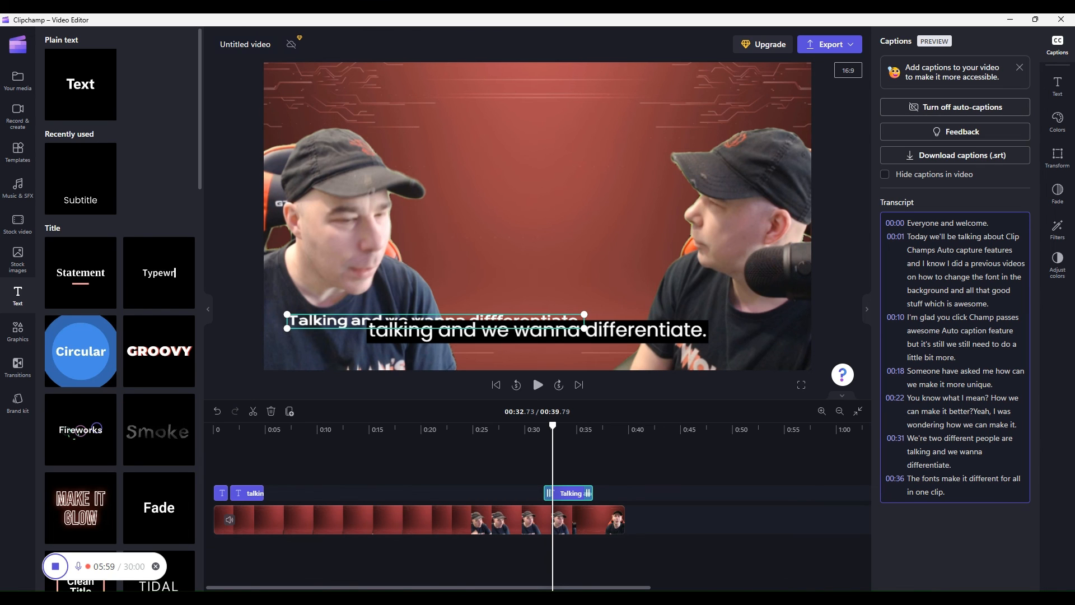
Turn off auto-captions and submit 'More control over what is captioned' as feedback.
click(954, 108)
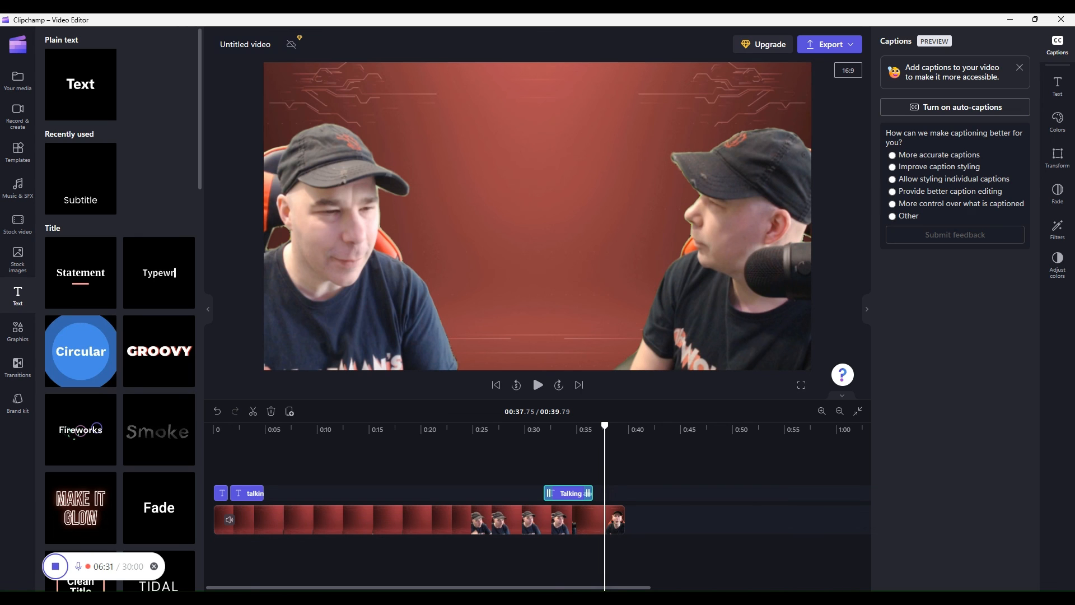
click(892, 204)
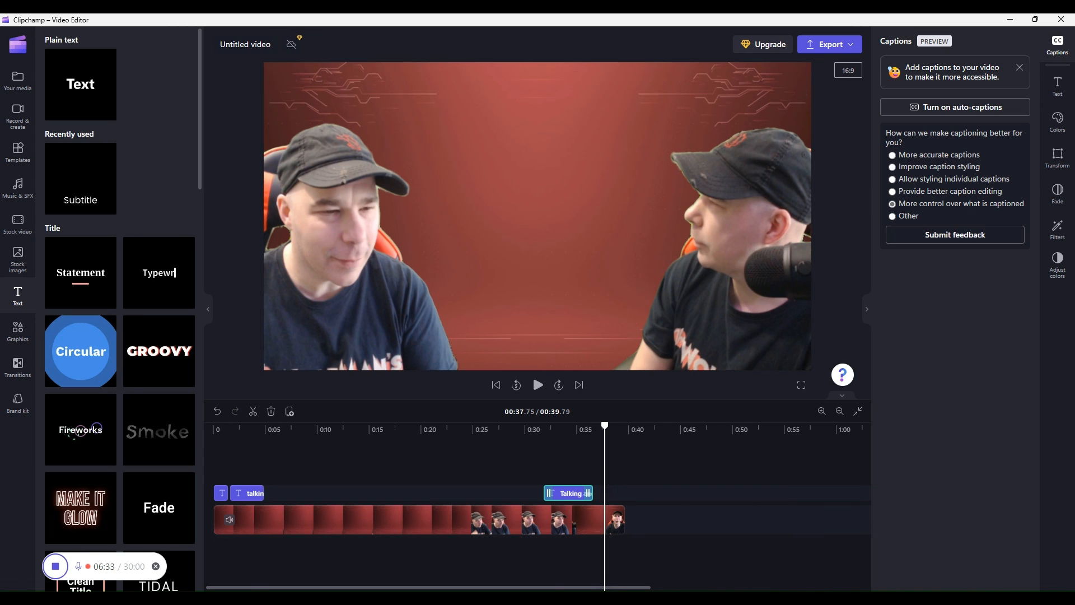
click(954, 234)
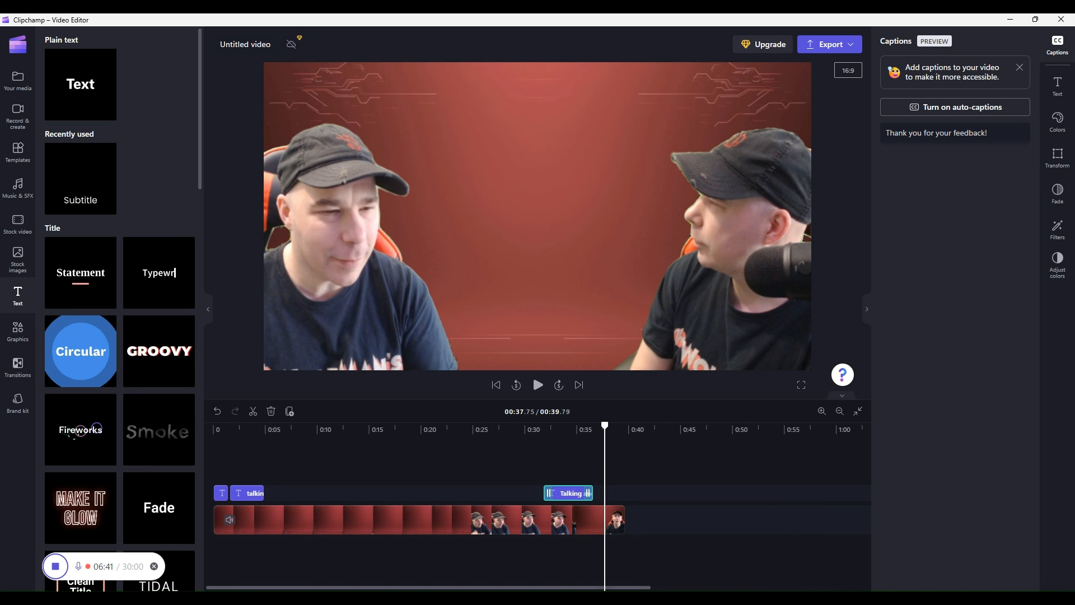
mouse_move(158, 506)
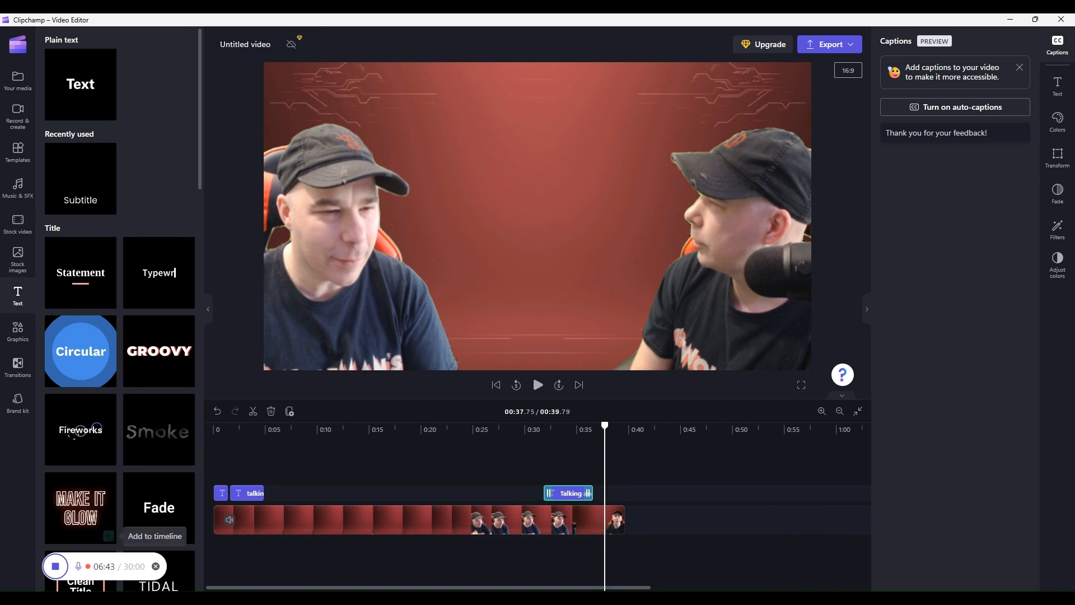